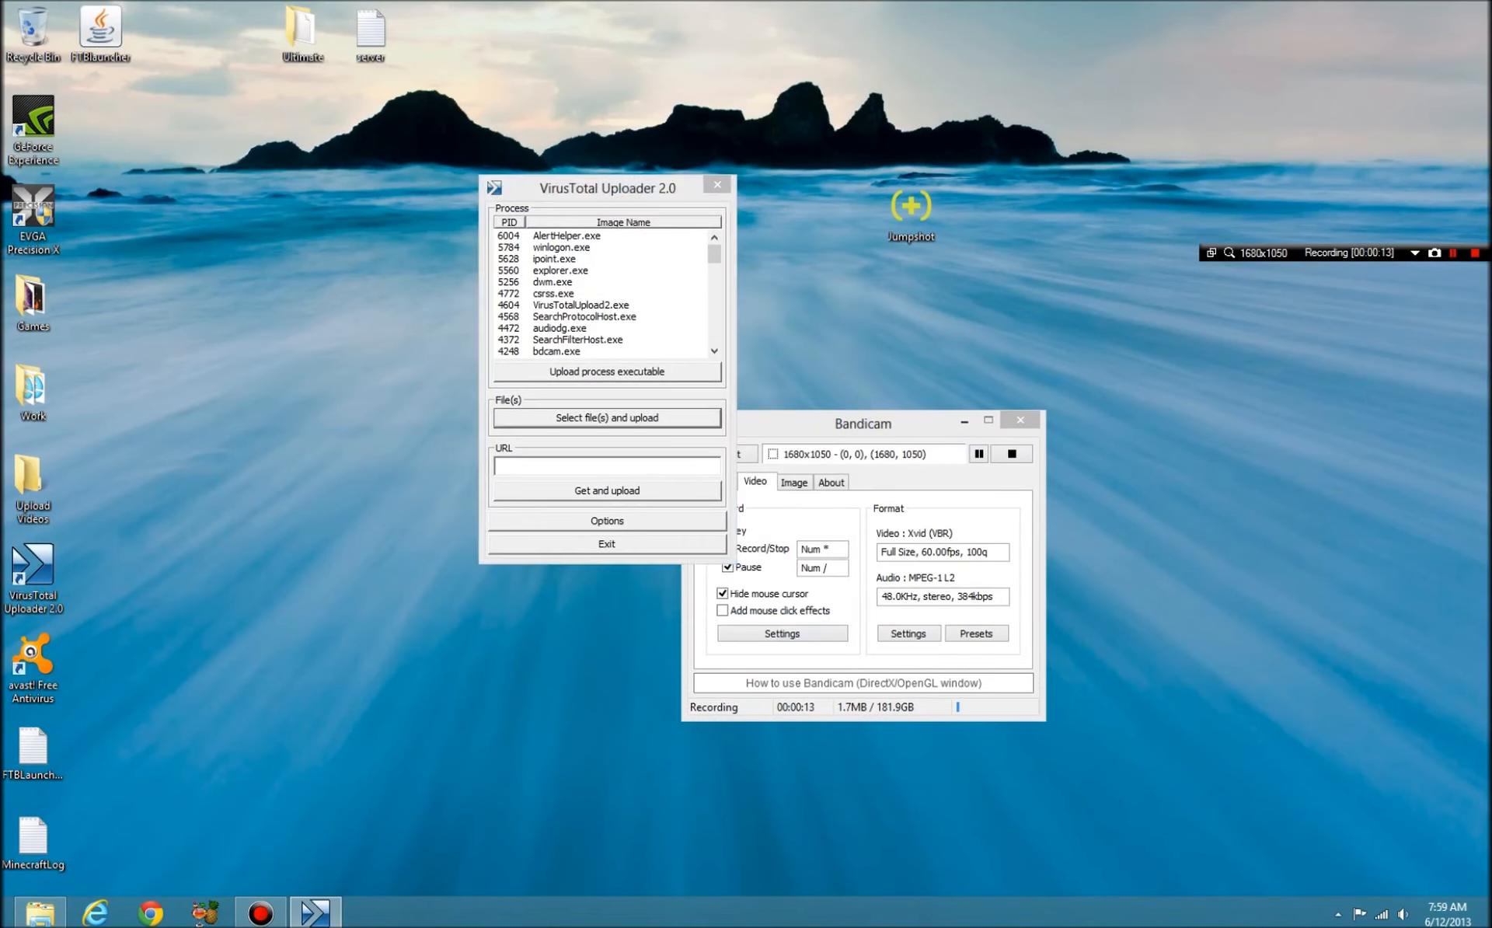
Step: Upload the Jumpshot shortcut from the Desktop for a VirusTotal hash check
left_click(604, 417)
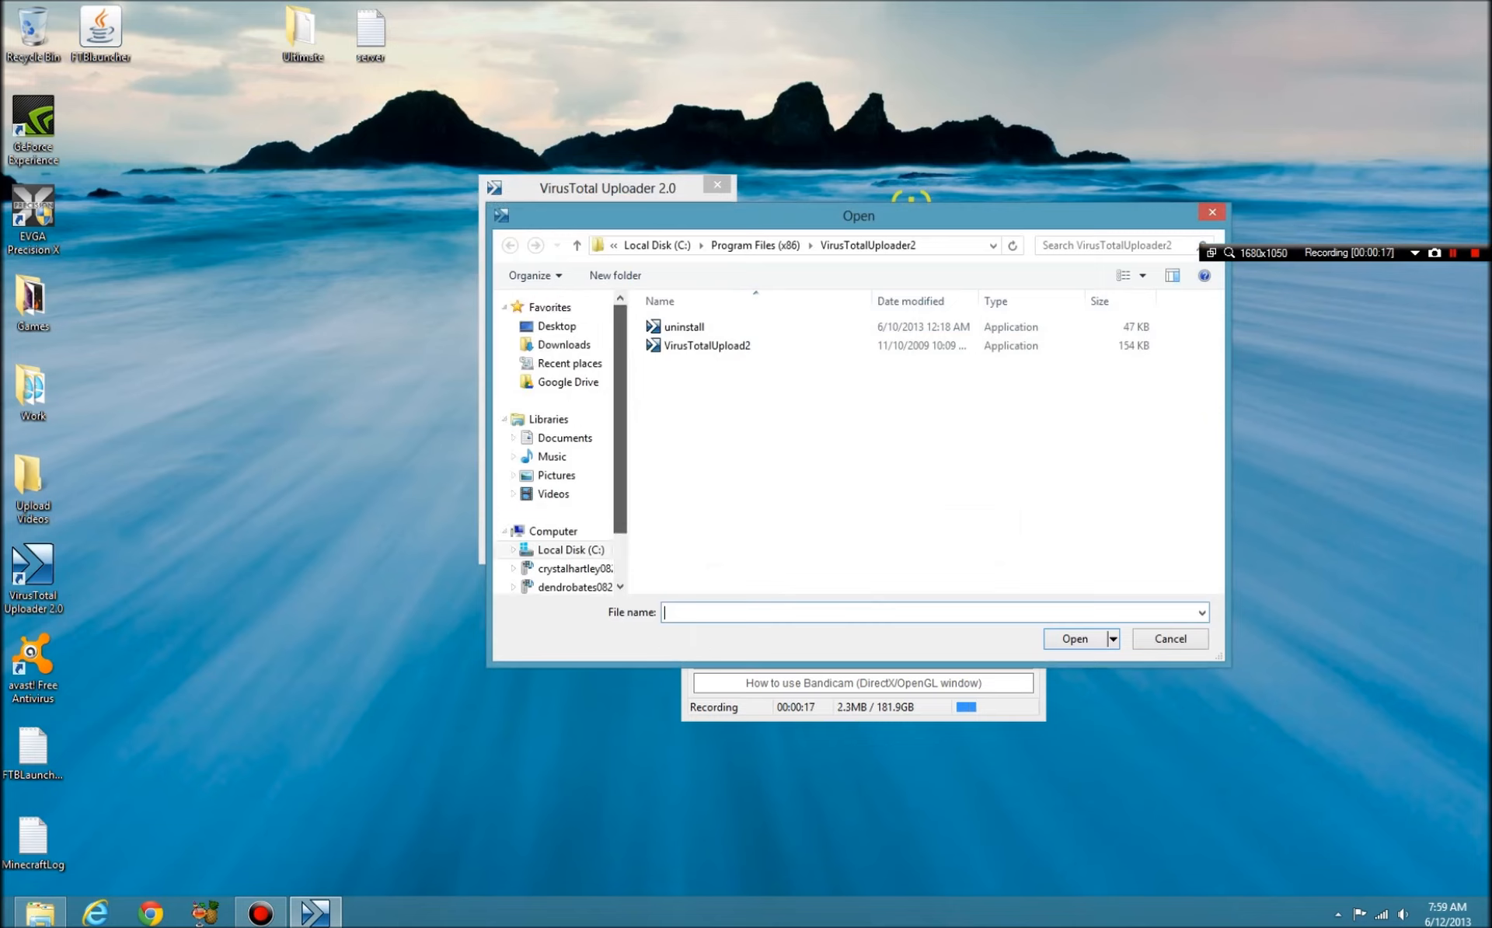
left_click(556, 325)
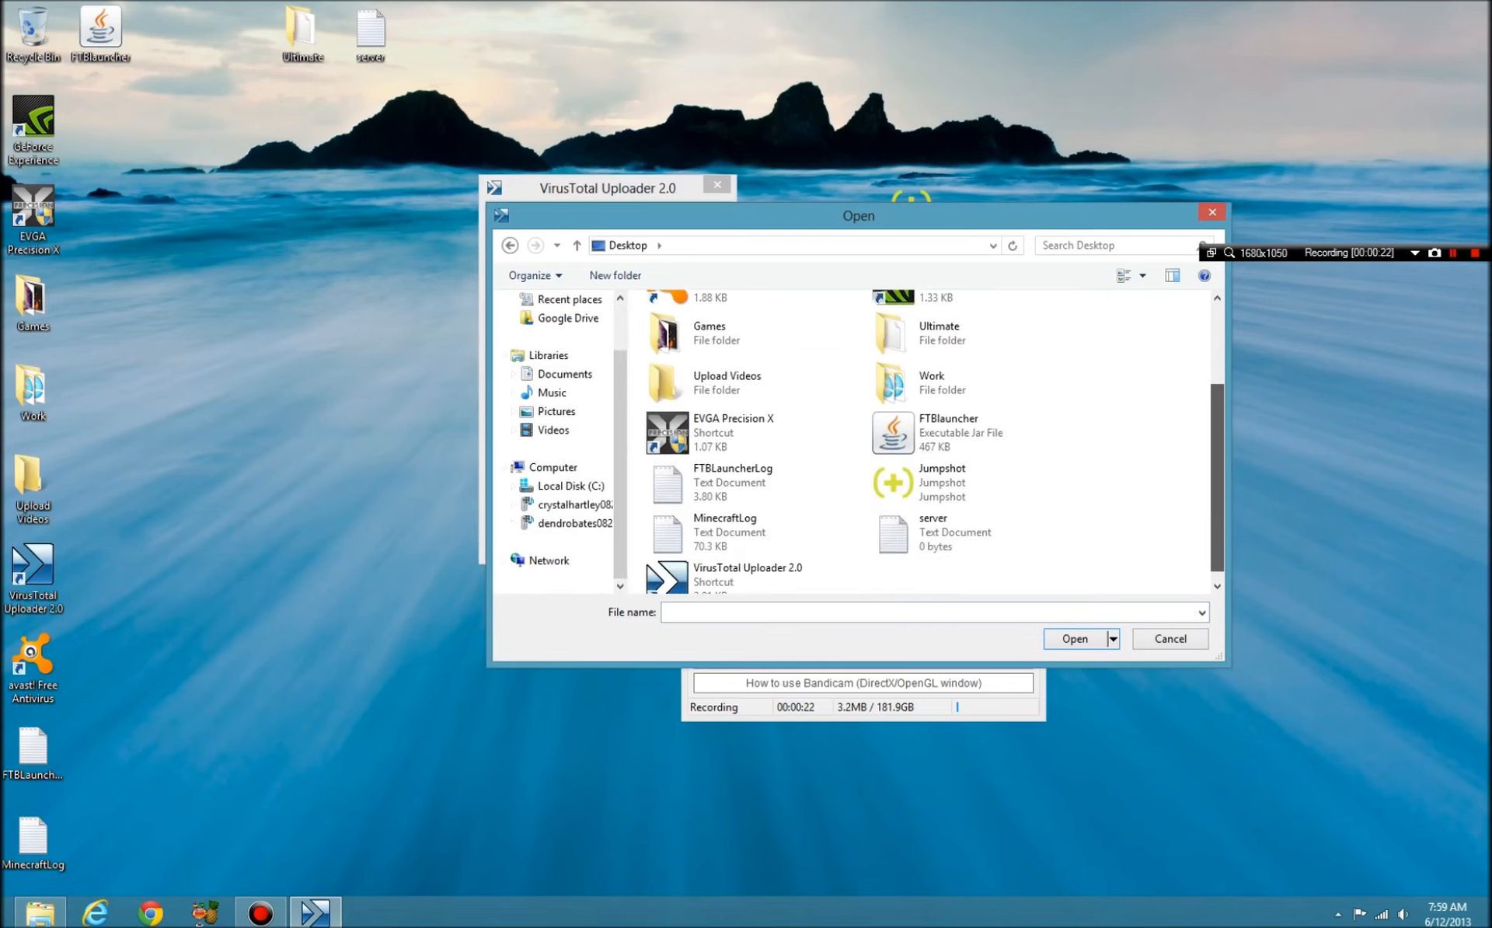
left_click(941, 482)
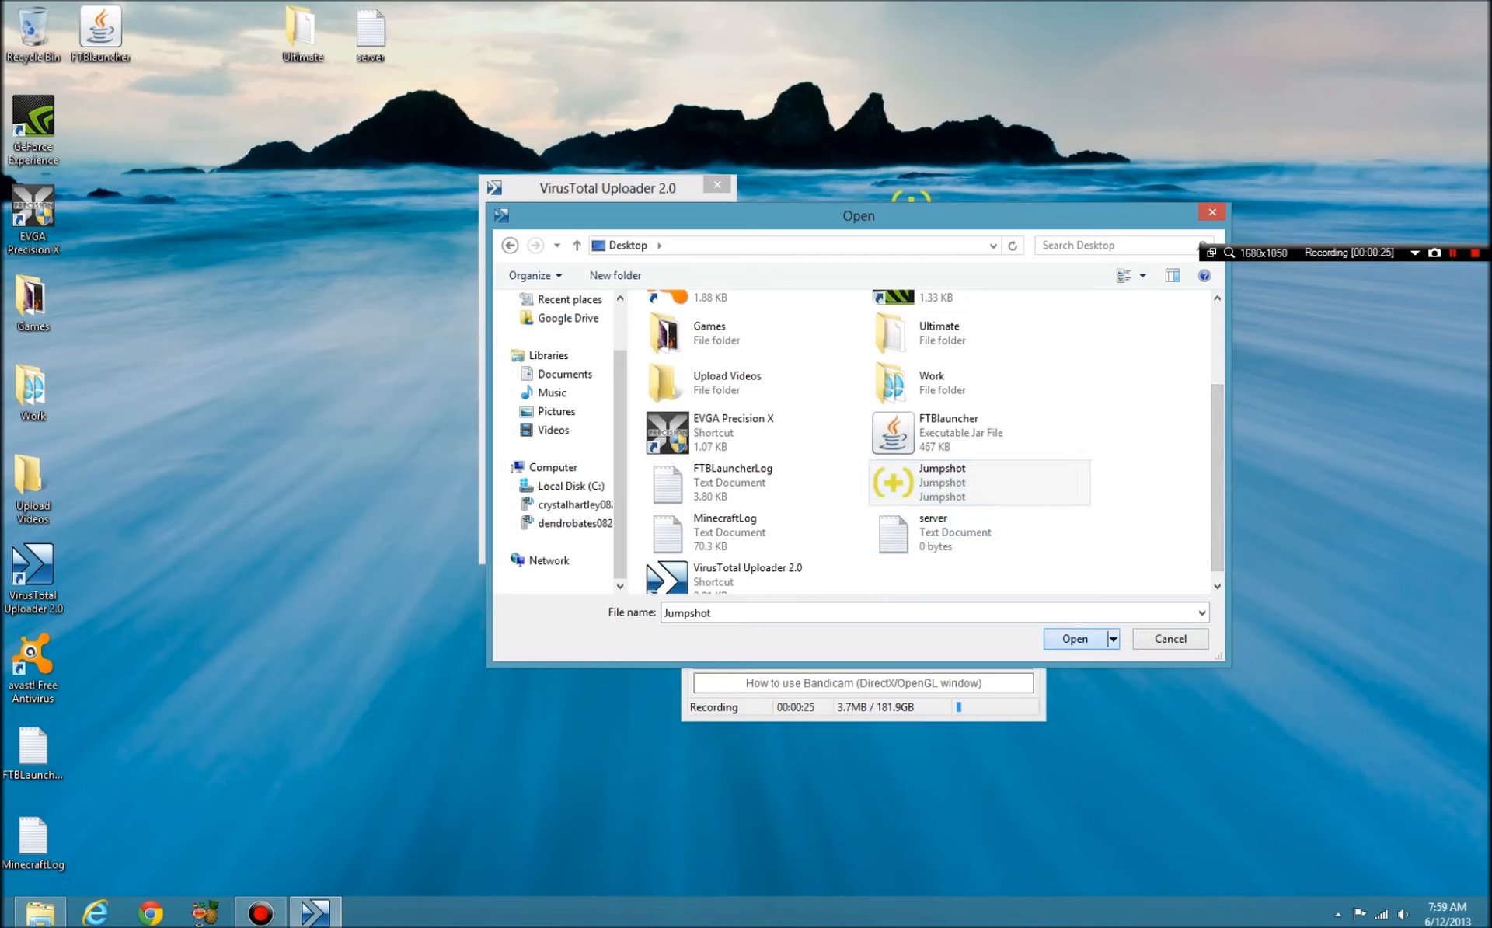
left_click(1074, 639)
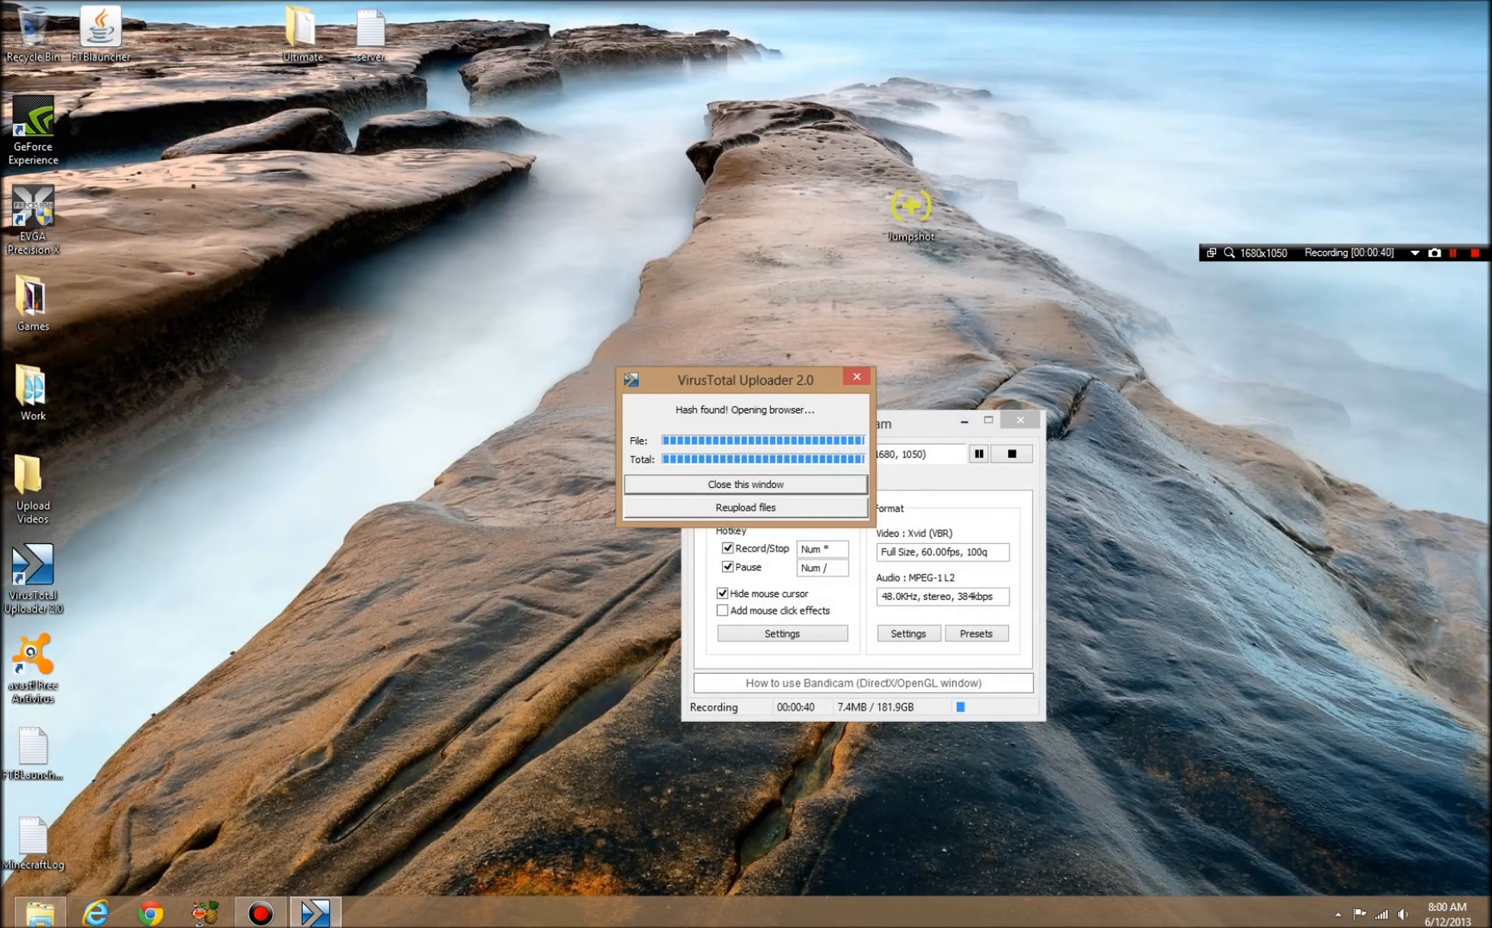
Step: Dismiss the scan result, bring up Jumpshot's welcome screen and choose 'Sedate this PC'
left_click(744, 485)
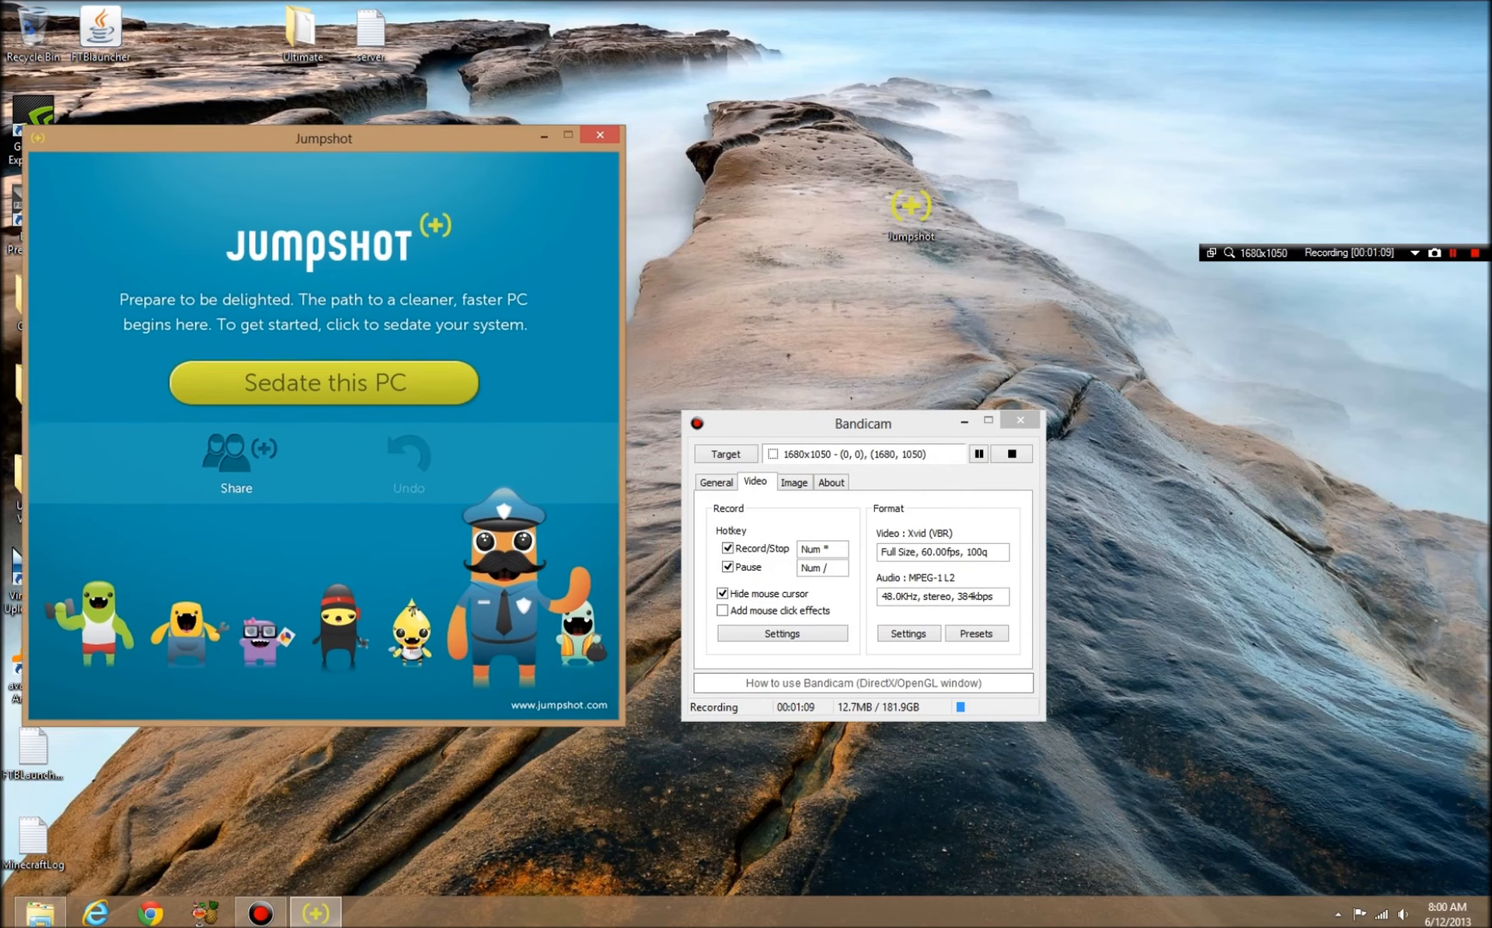
left_click_drag(323, 139, 266, 8)
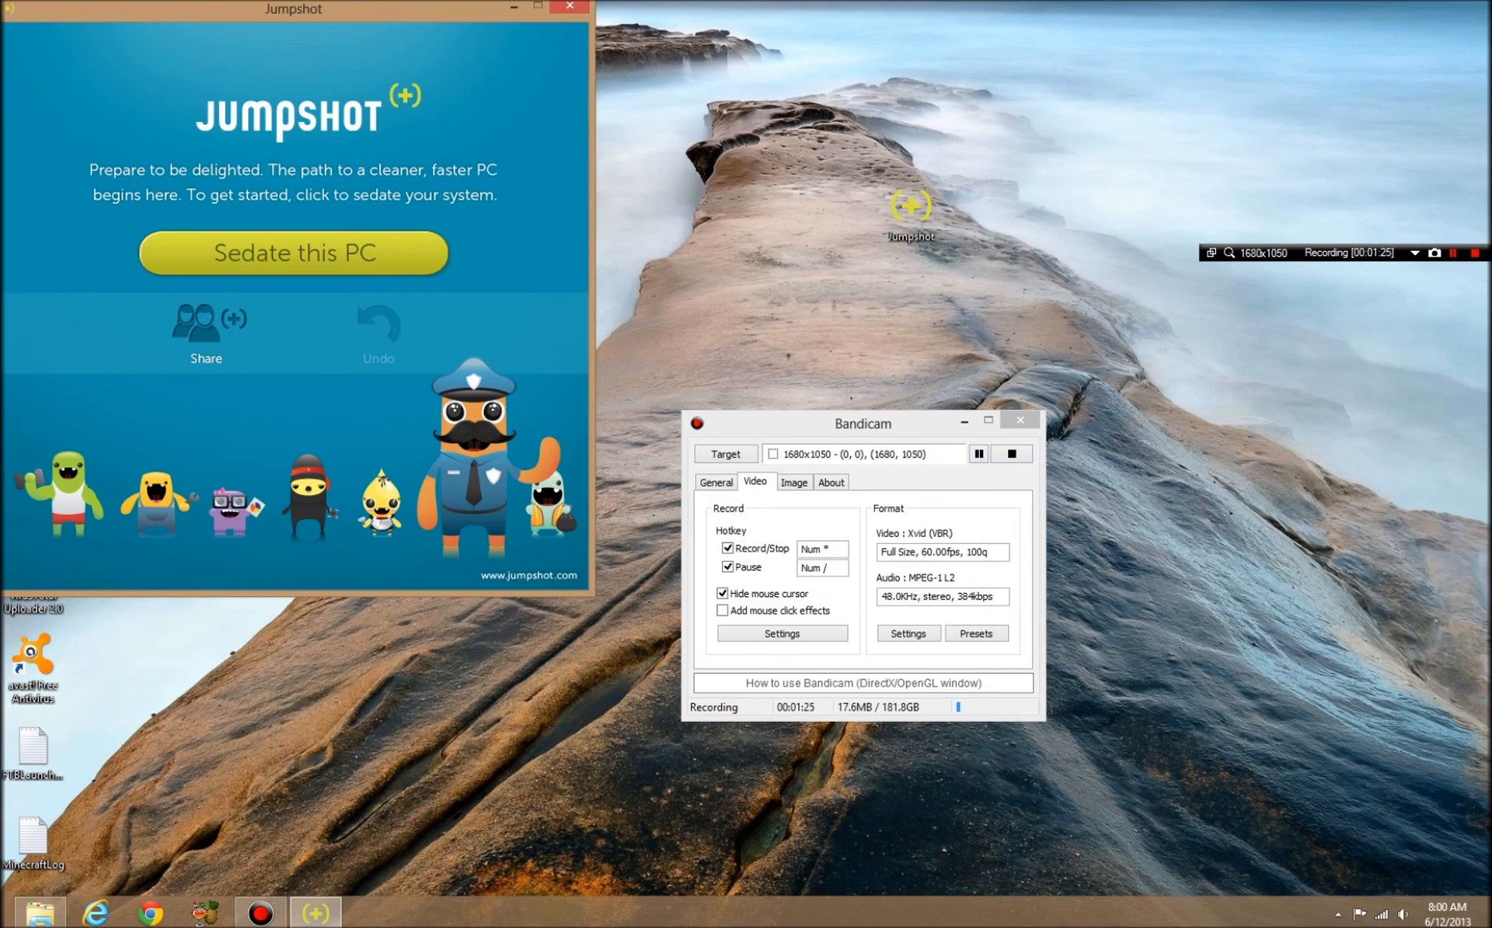
left_click(795, 482)
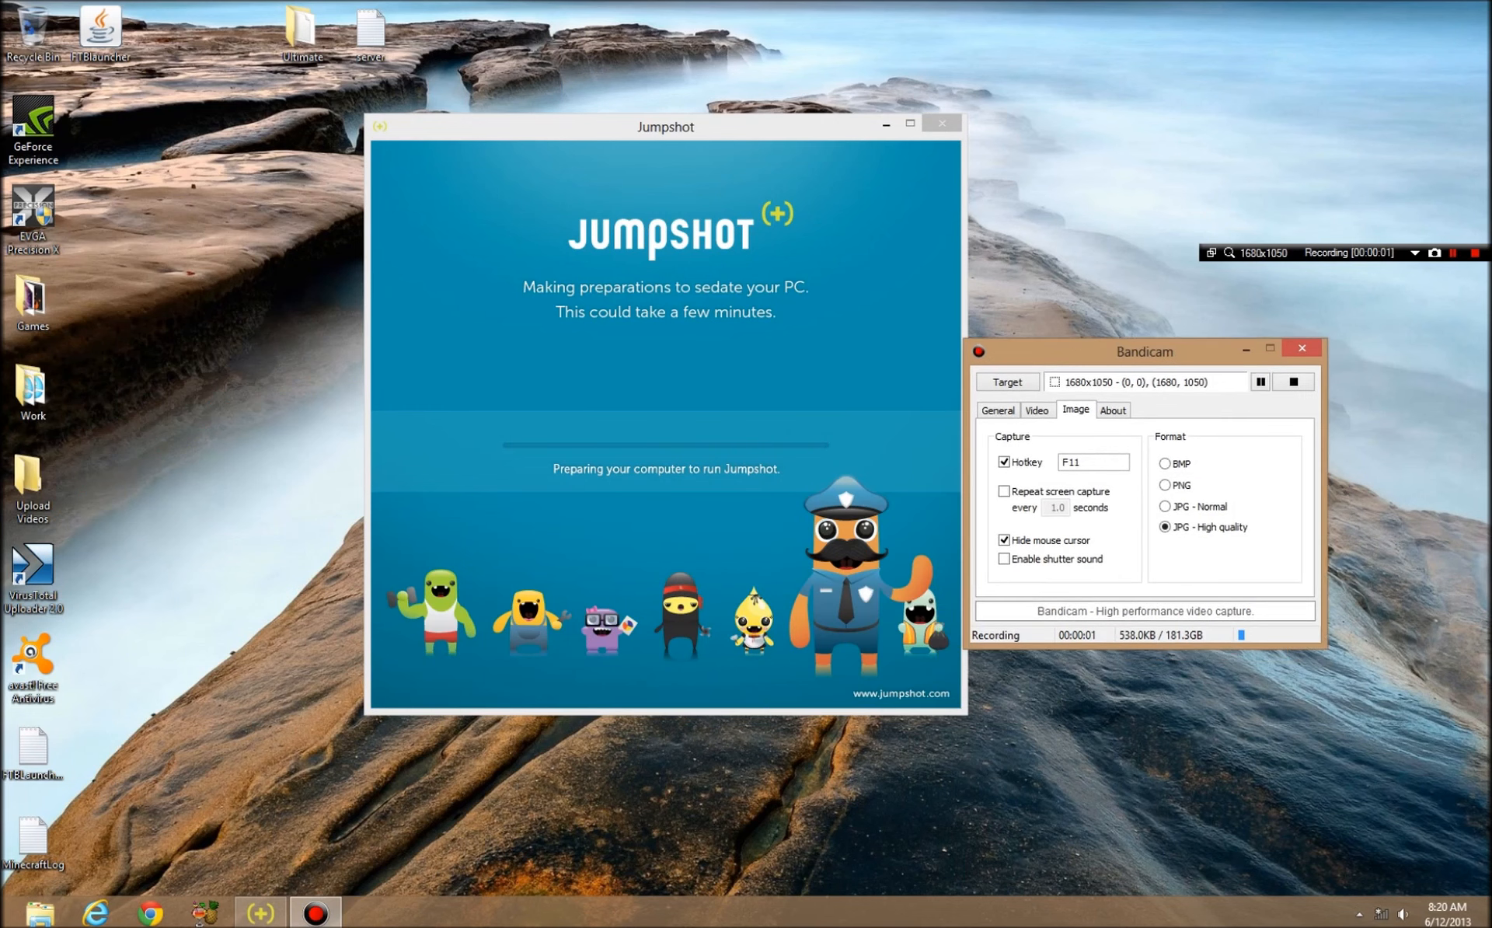
Step: Connect to the home Wi-Fi network and dismiss Jumpshot's download error
left_click_drag(663, 126, 522, 118)
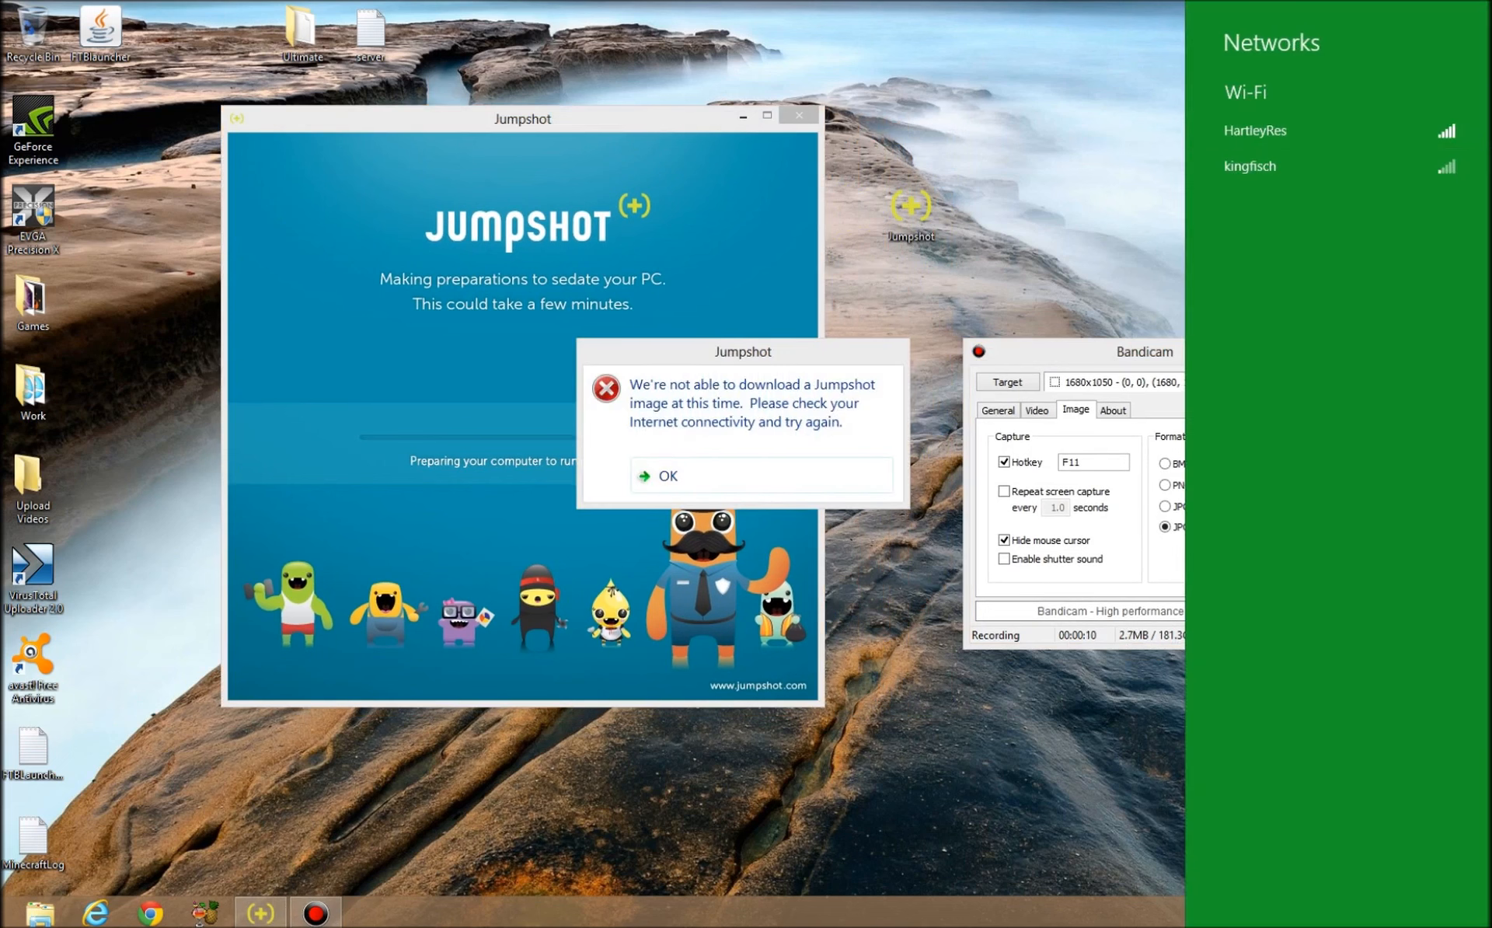
left_click(1253, 130)
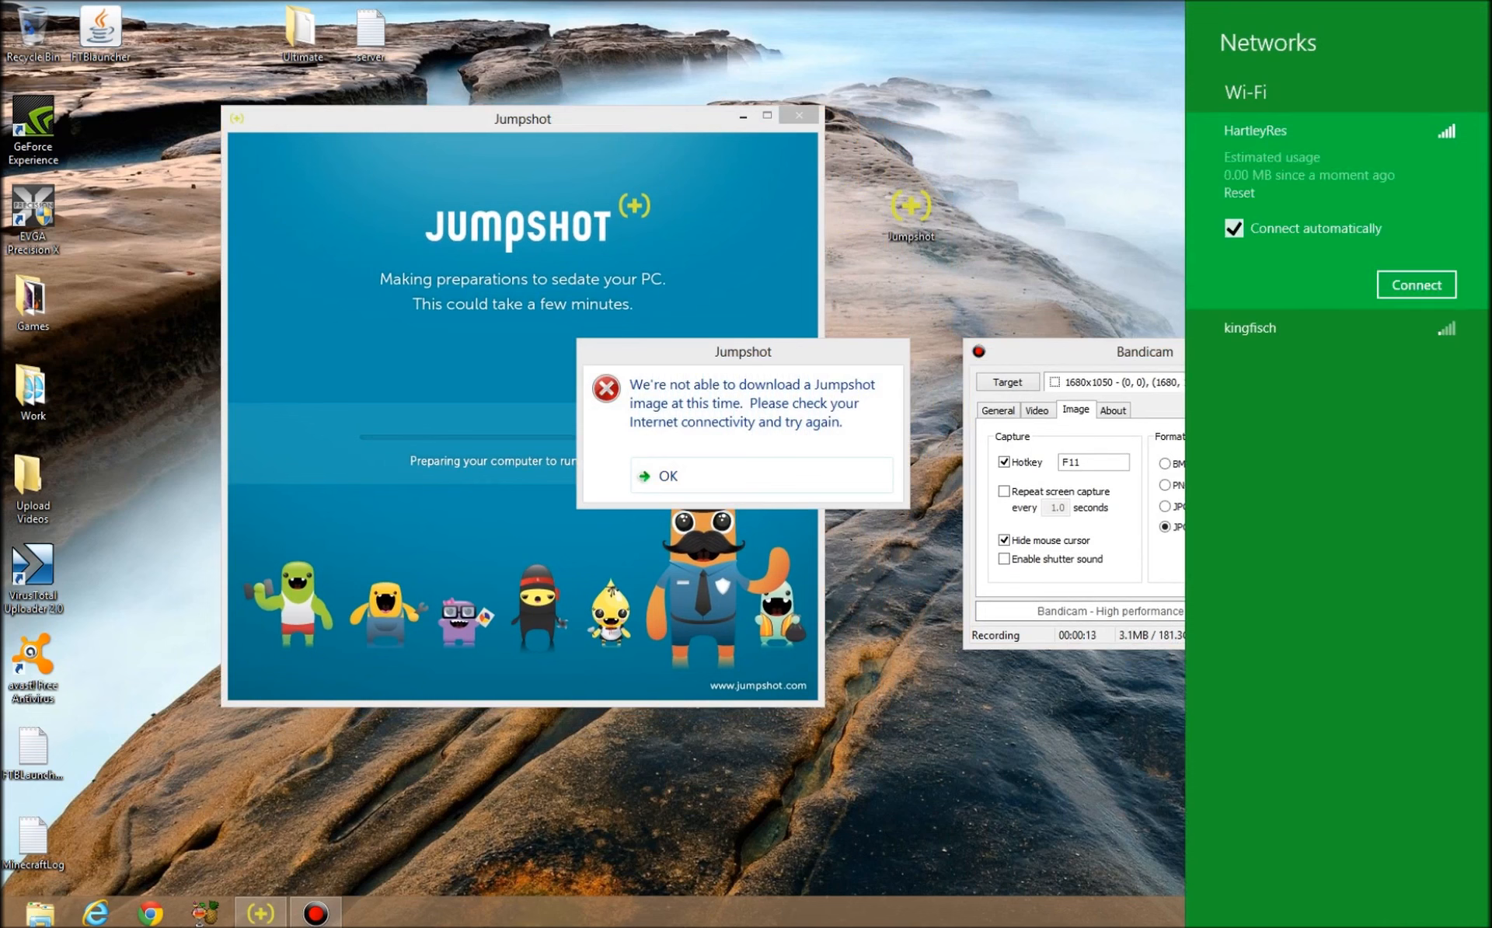
left_click(1414, 285)
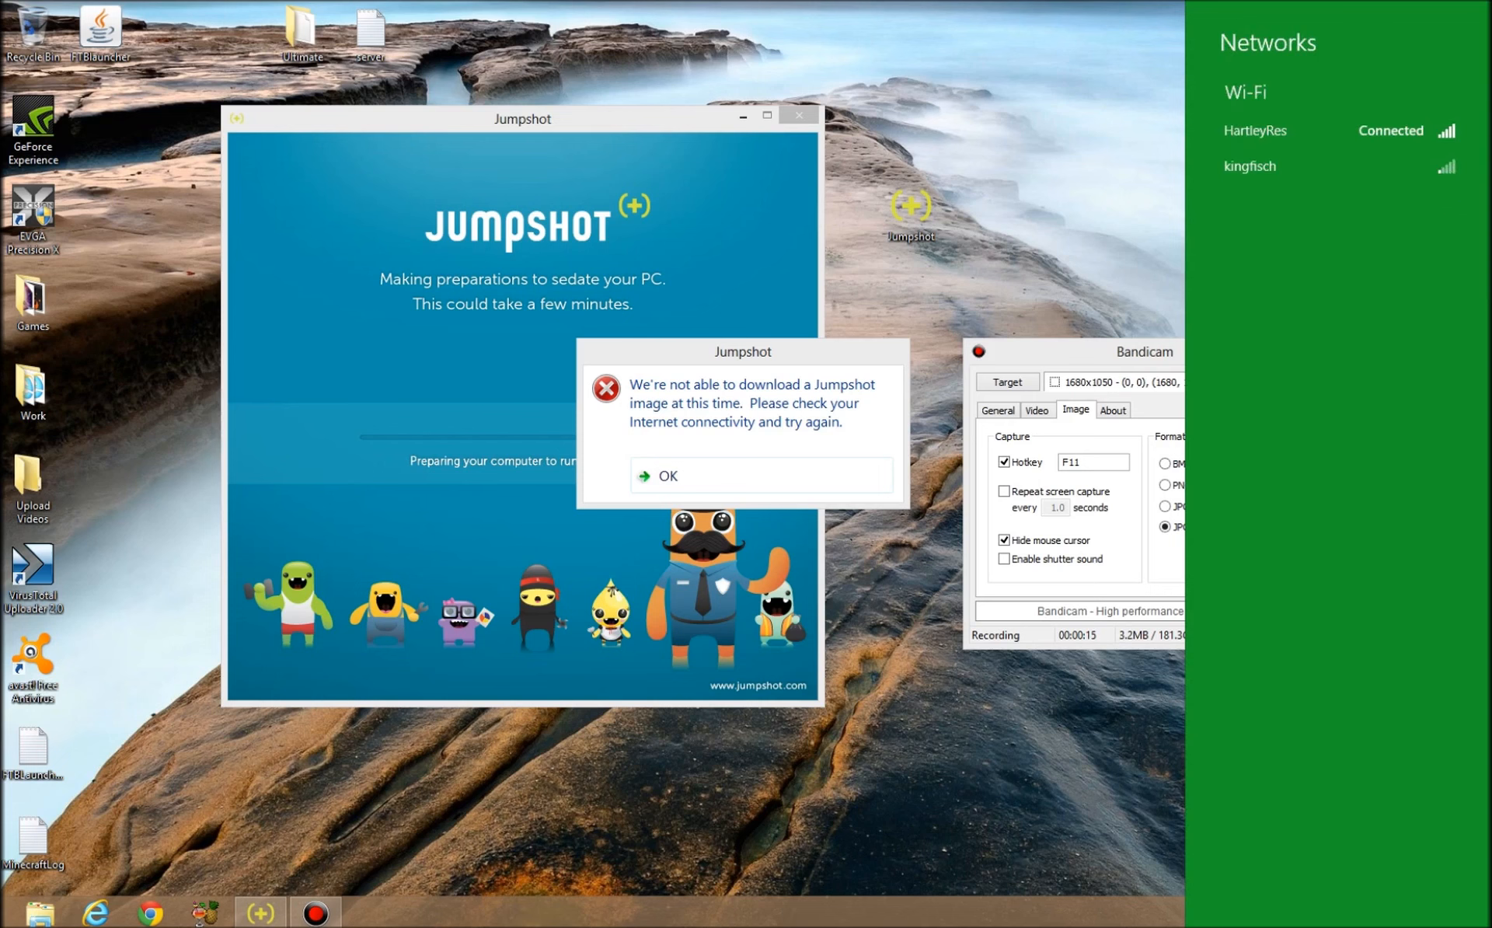
left_click(667, 476)
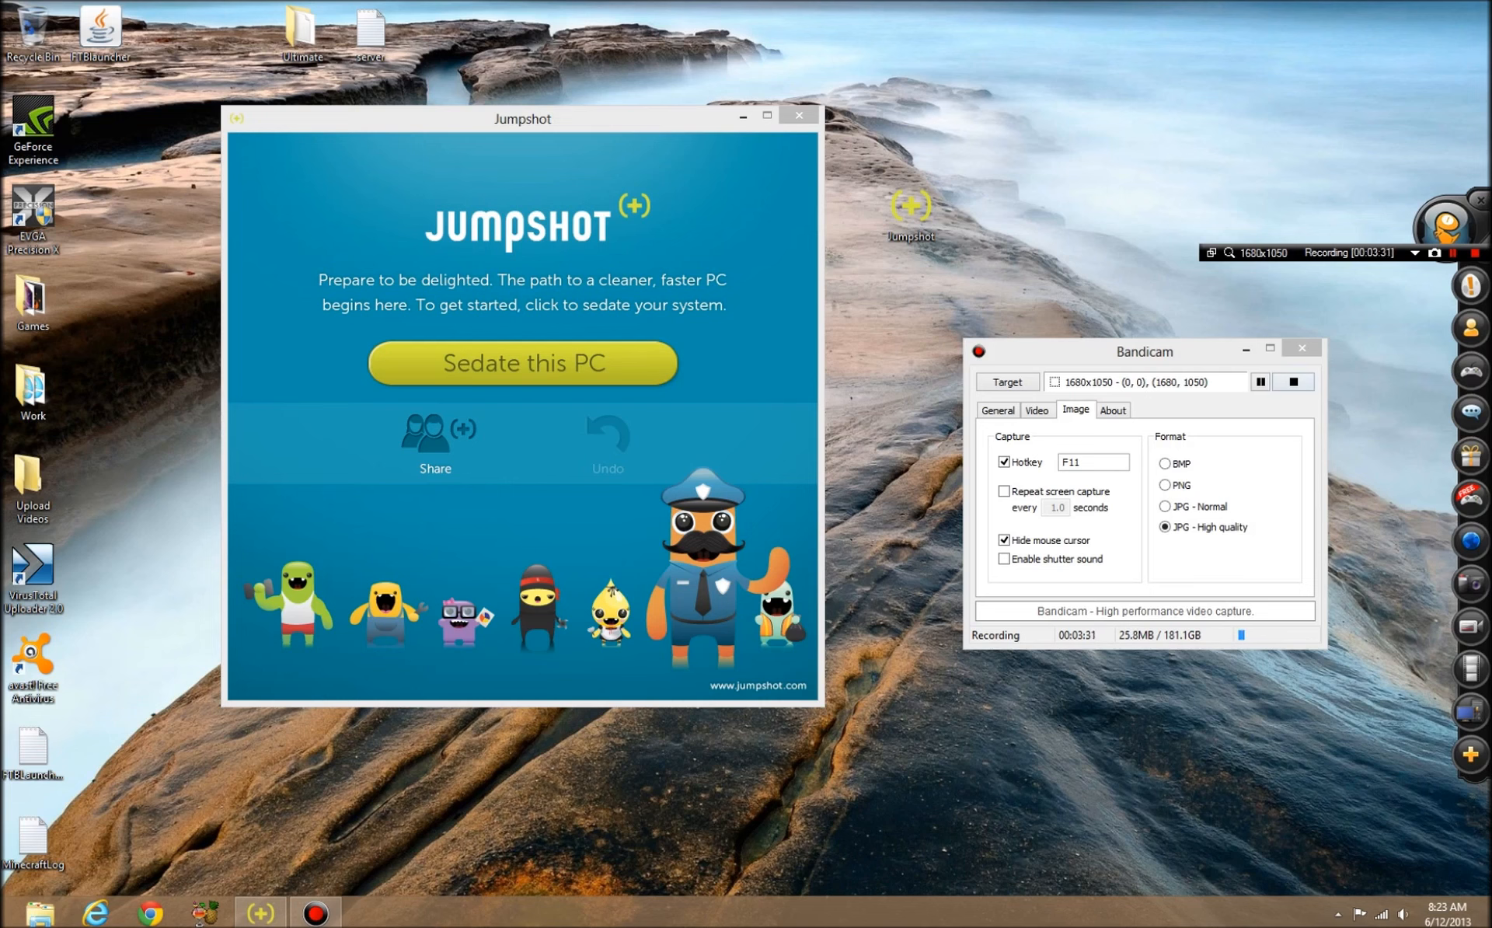
Step: Choose 'Sedate this PC' again and let preparation run to the restart prompt
left_click(520, 362)
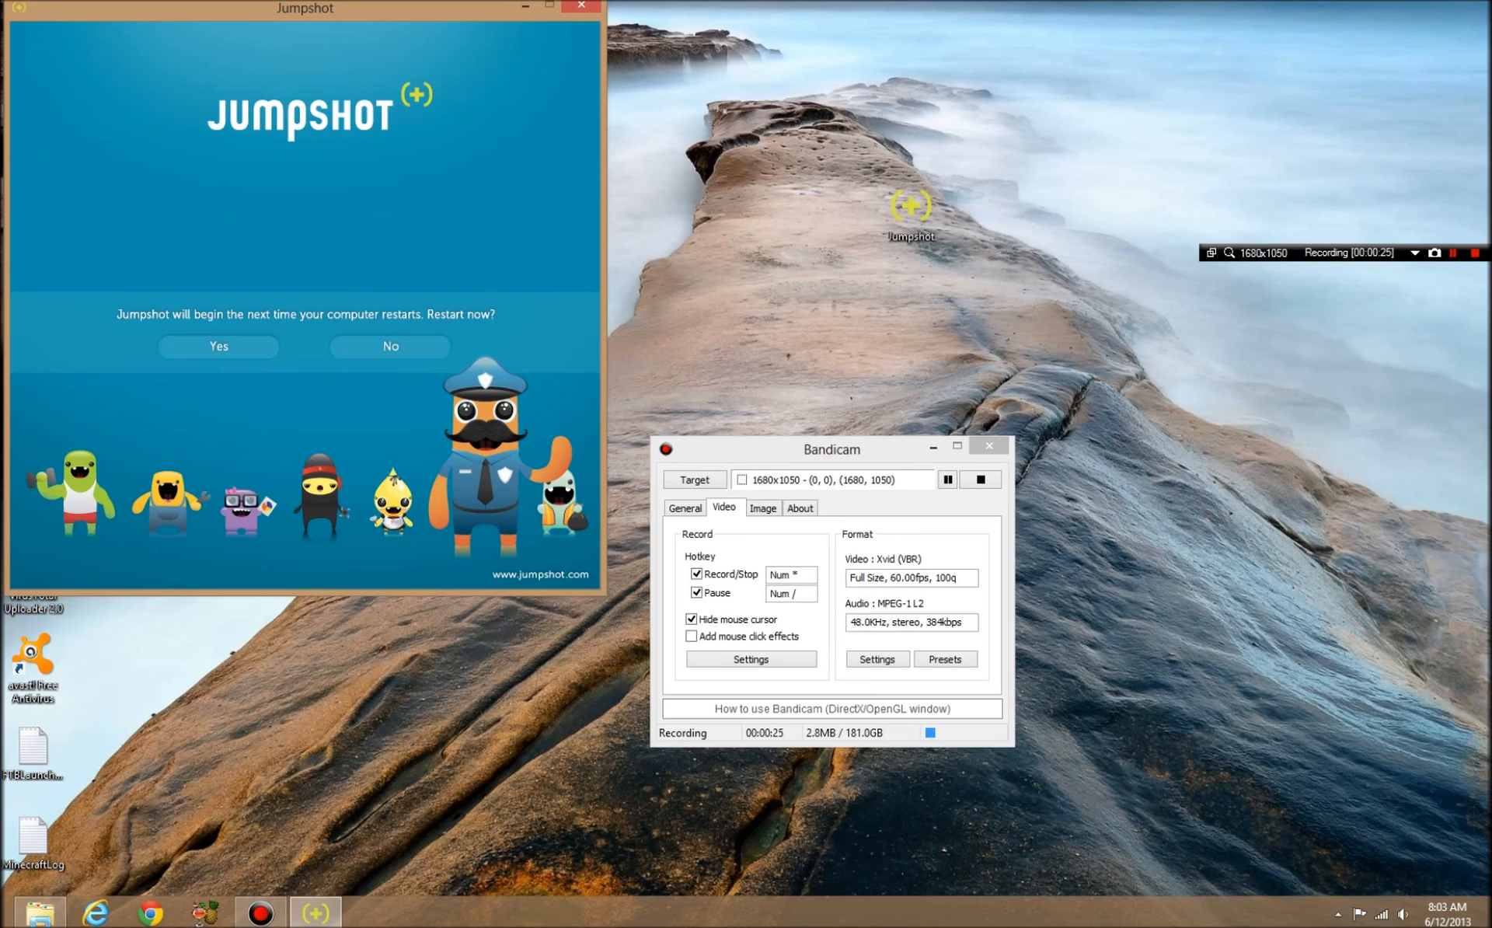
Step: Answer 'No' to the 'Restart now?' prompt to postpone rebooting
left_click(218, 345)
type("s")
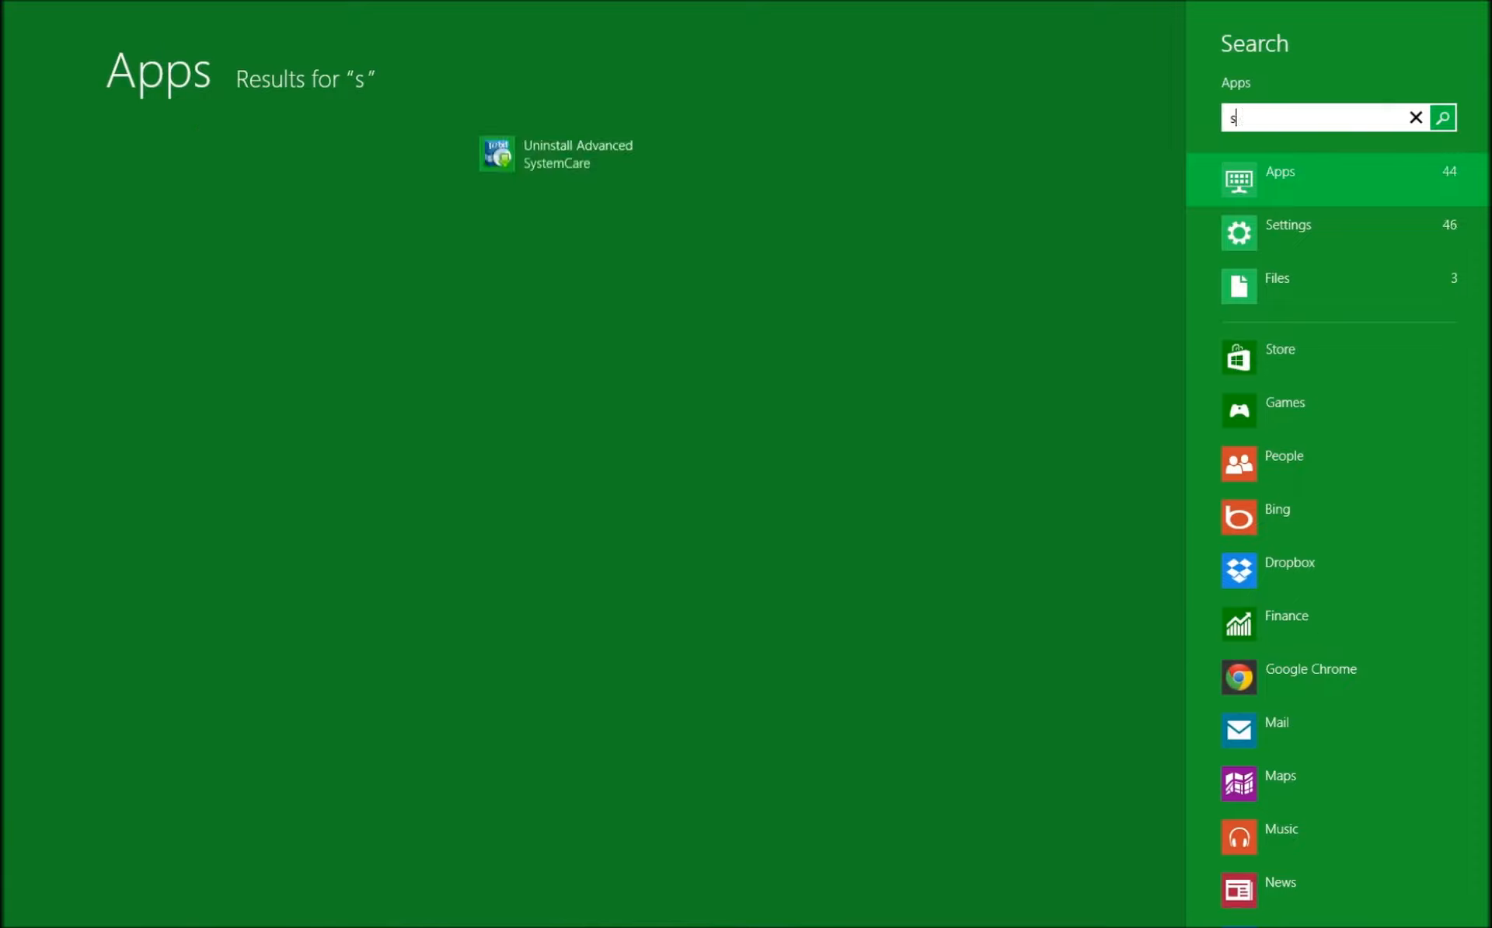
Step: Search 'system restore' under Settings and choose 'Create a restore point'
type("ystem")
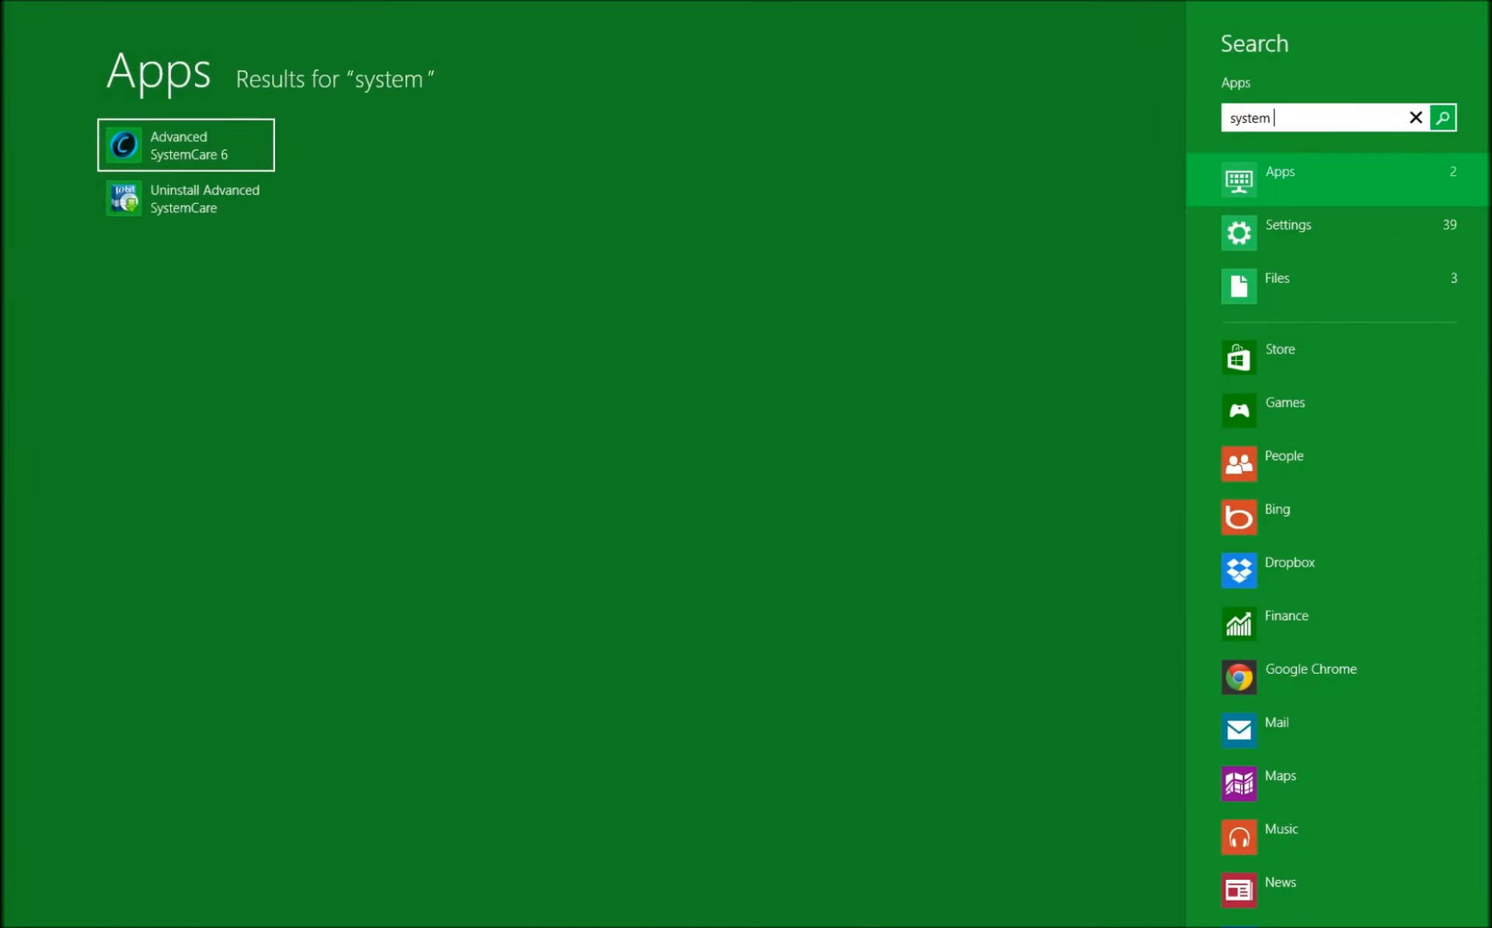
type("restore")
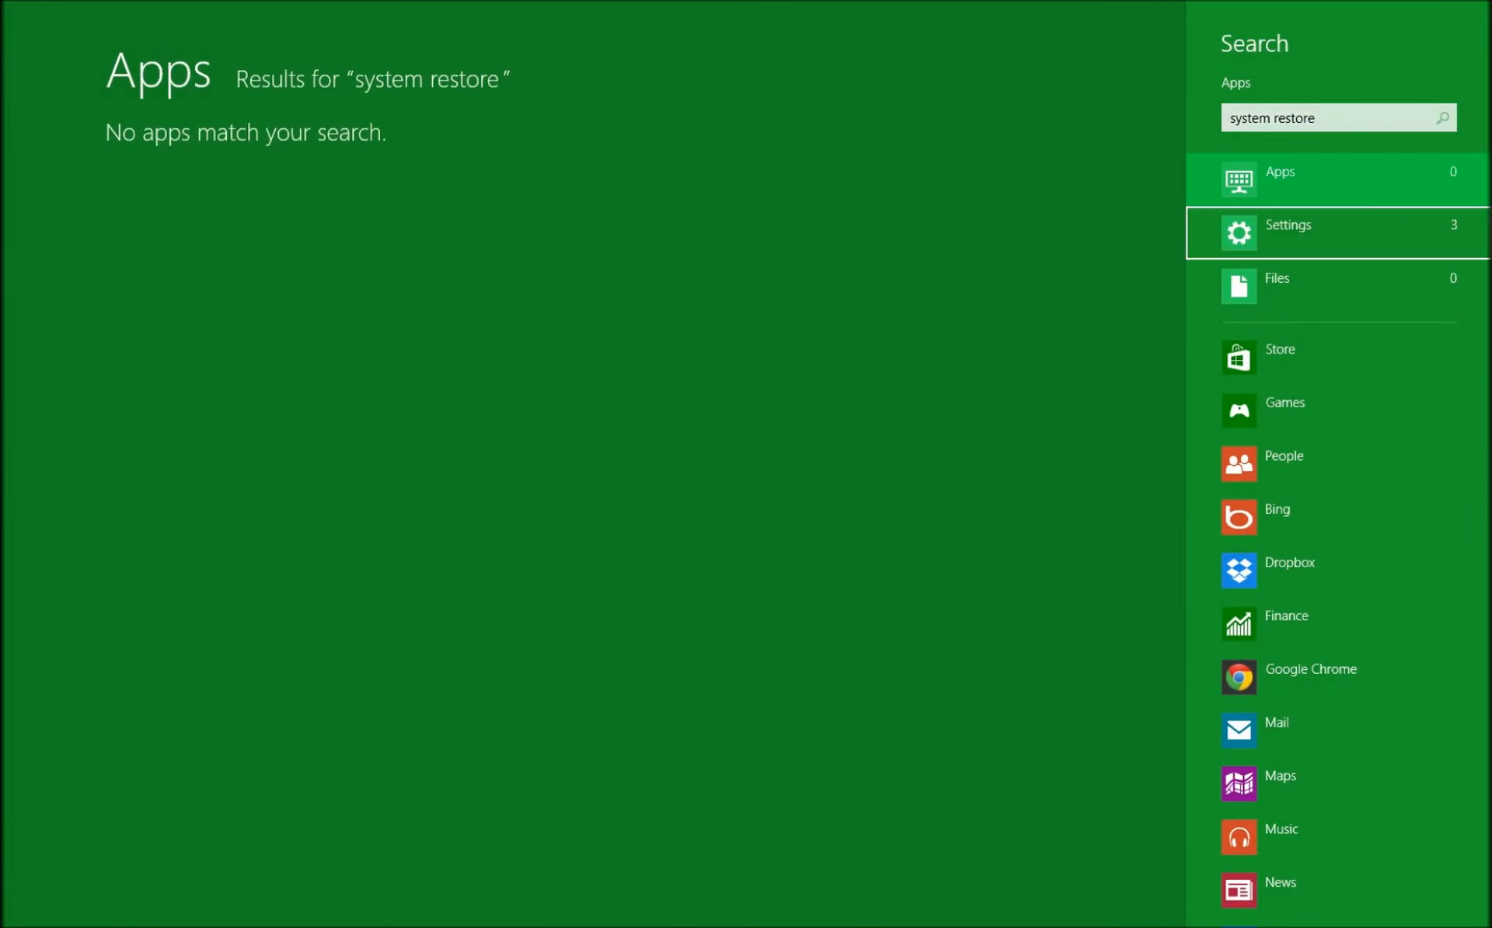
left_click(1287, 226)
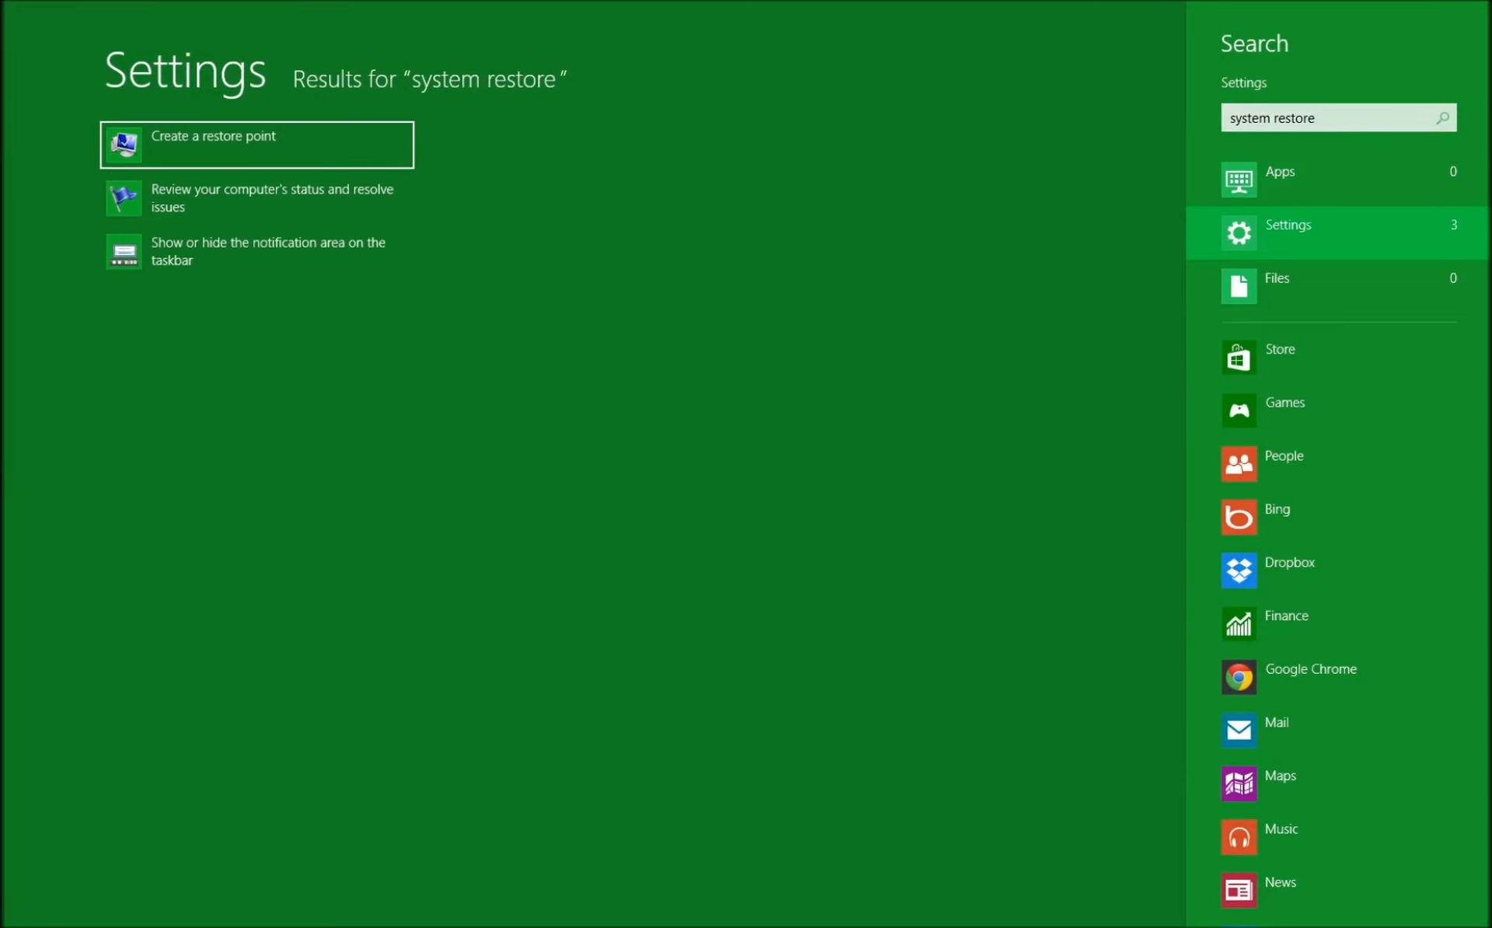
left_click(213, 136)
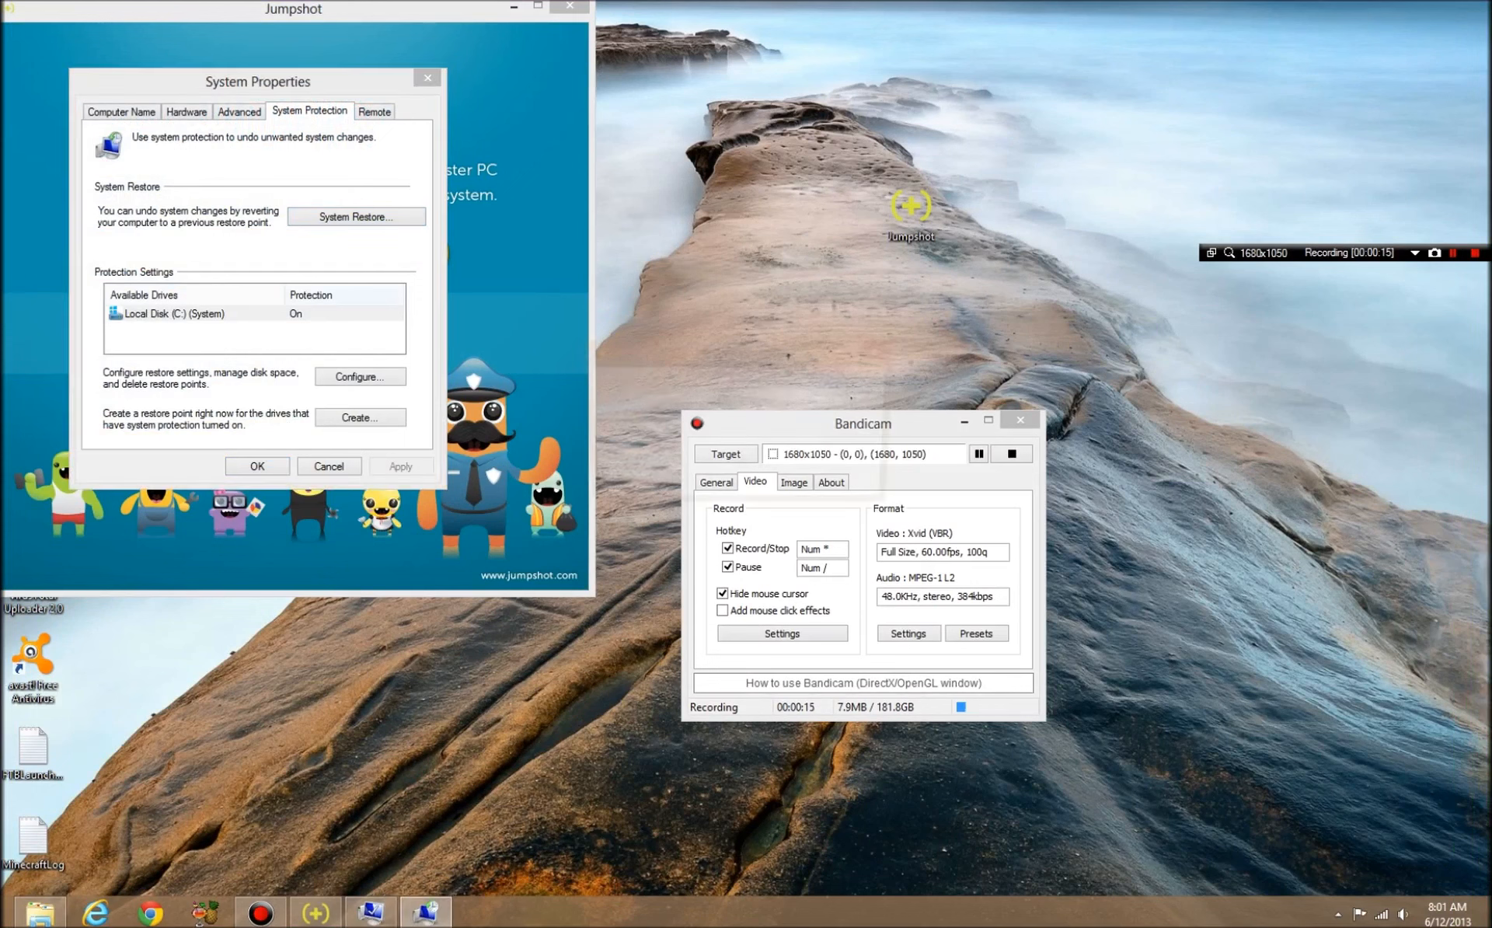
left_click(354, 216)
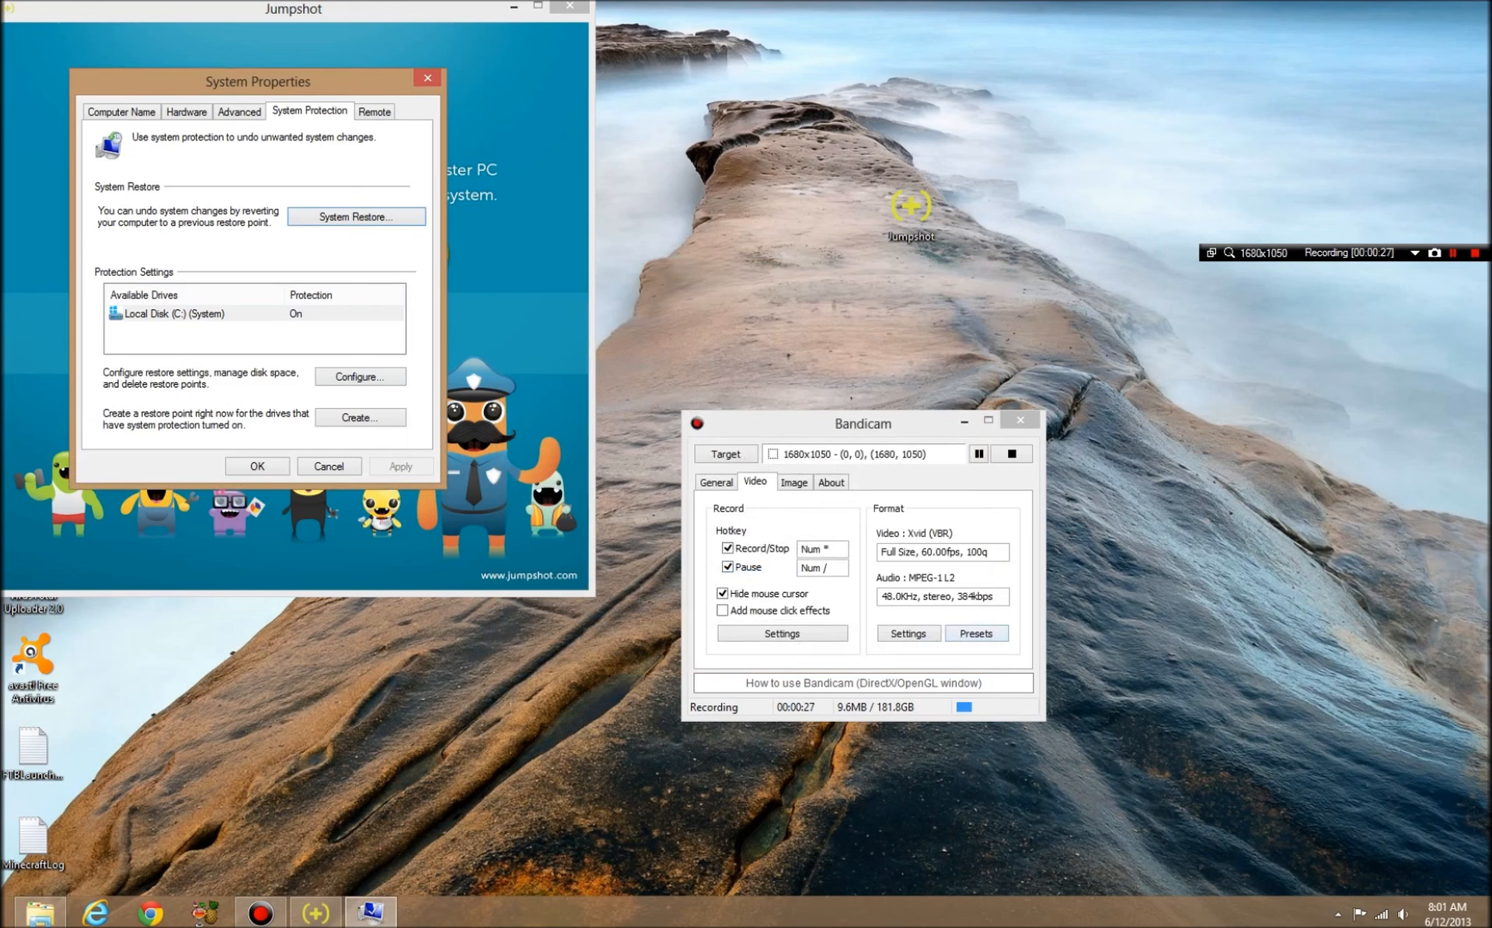
Step: Create restore point '6/12/2013 Before Jumpshot' and close the success message
left_click(359, 416)
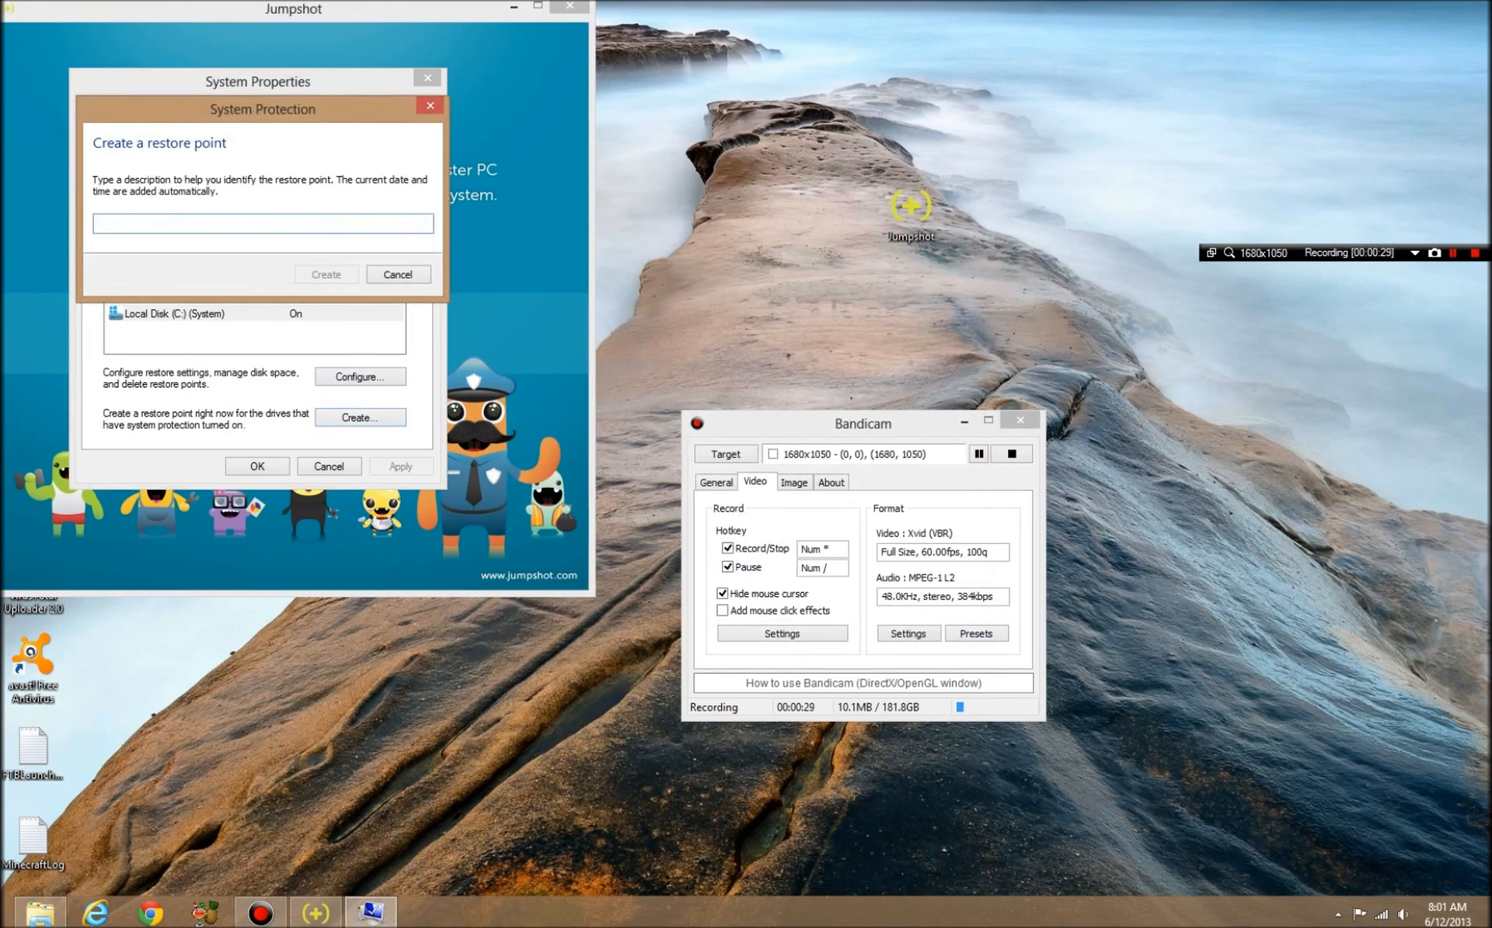
type("6/12/2")
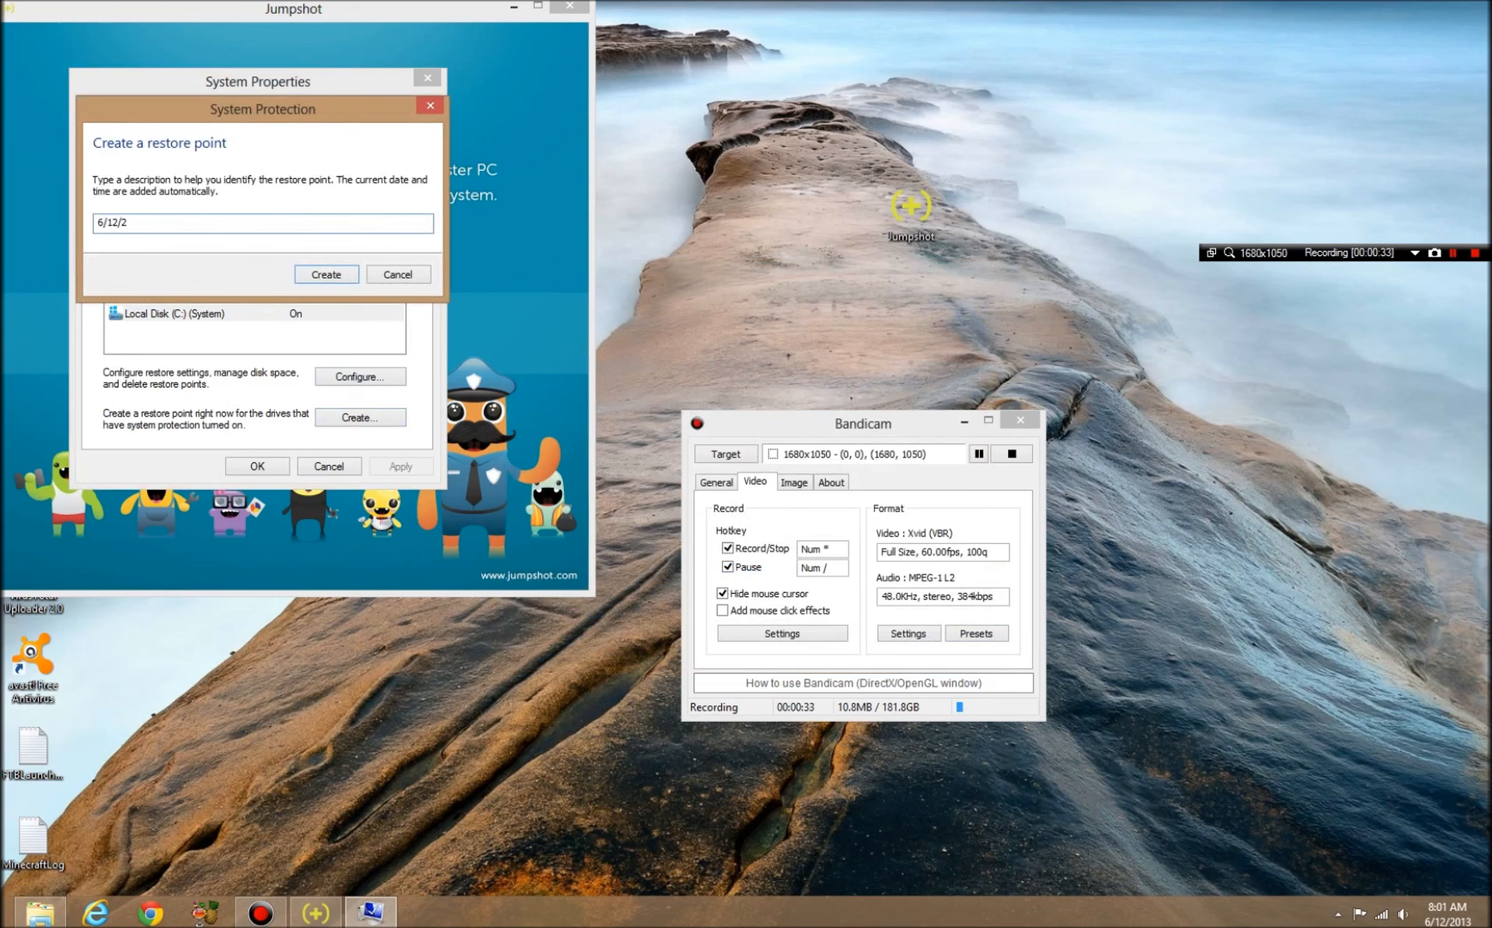
type("013")
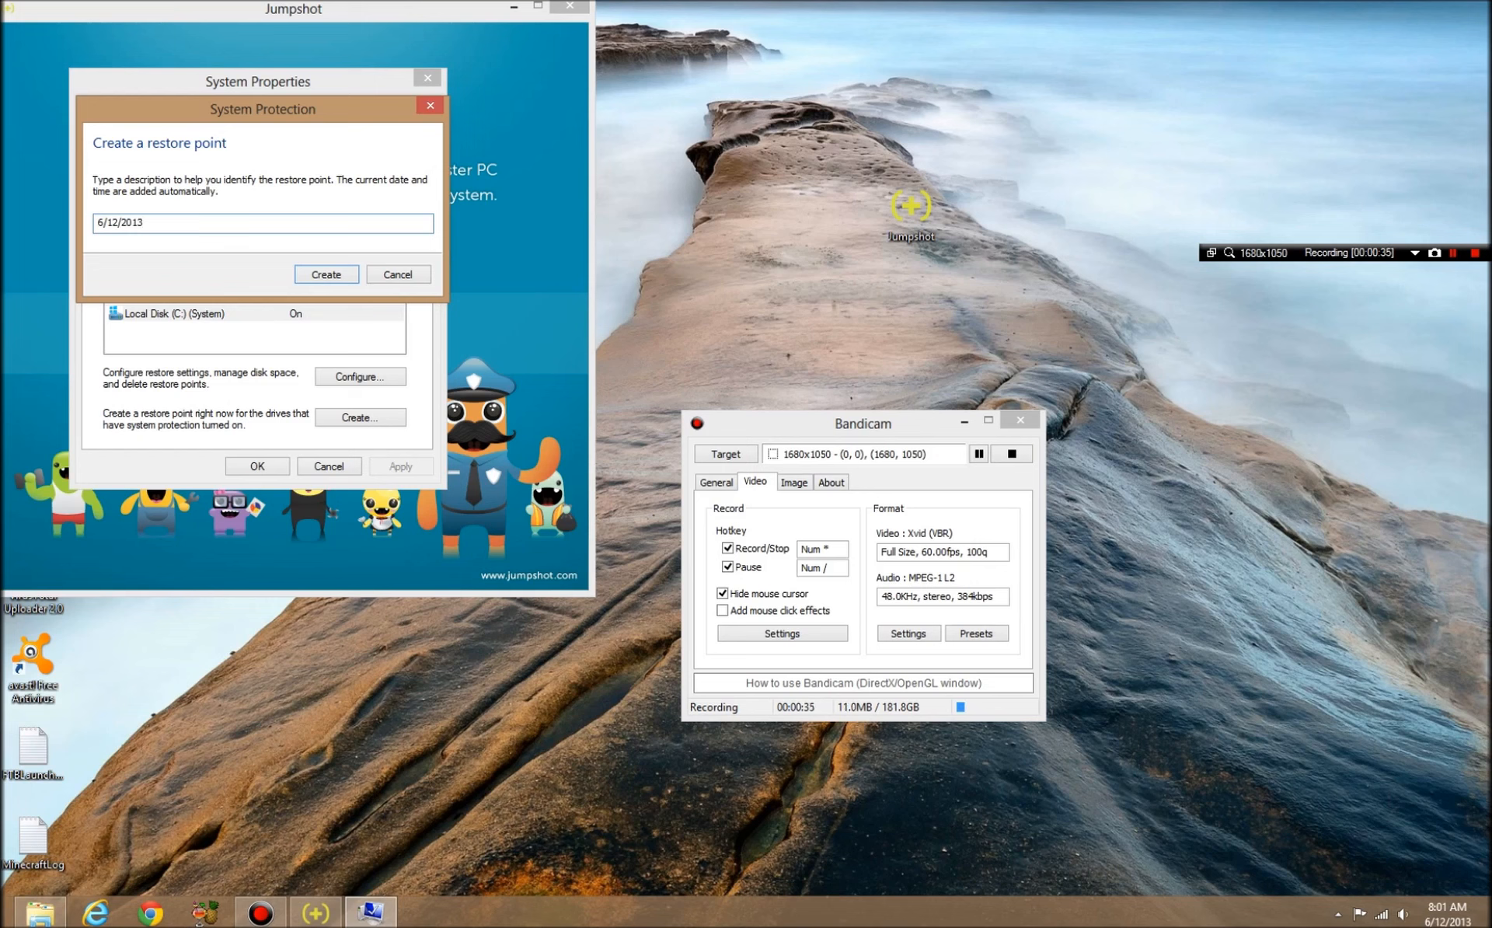
type("Before Jumpshot")
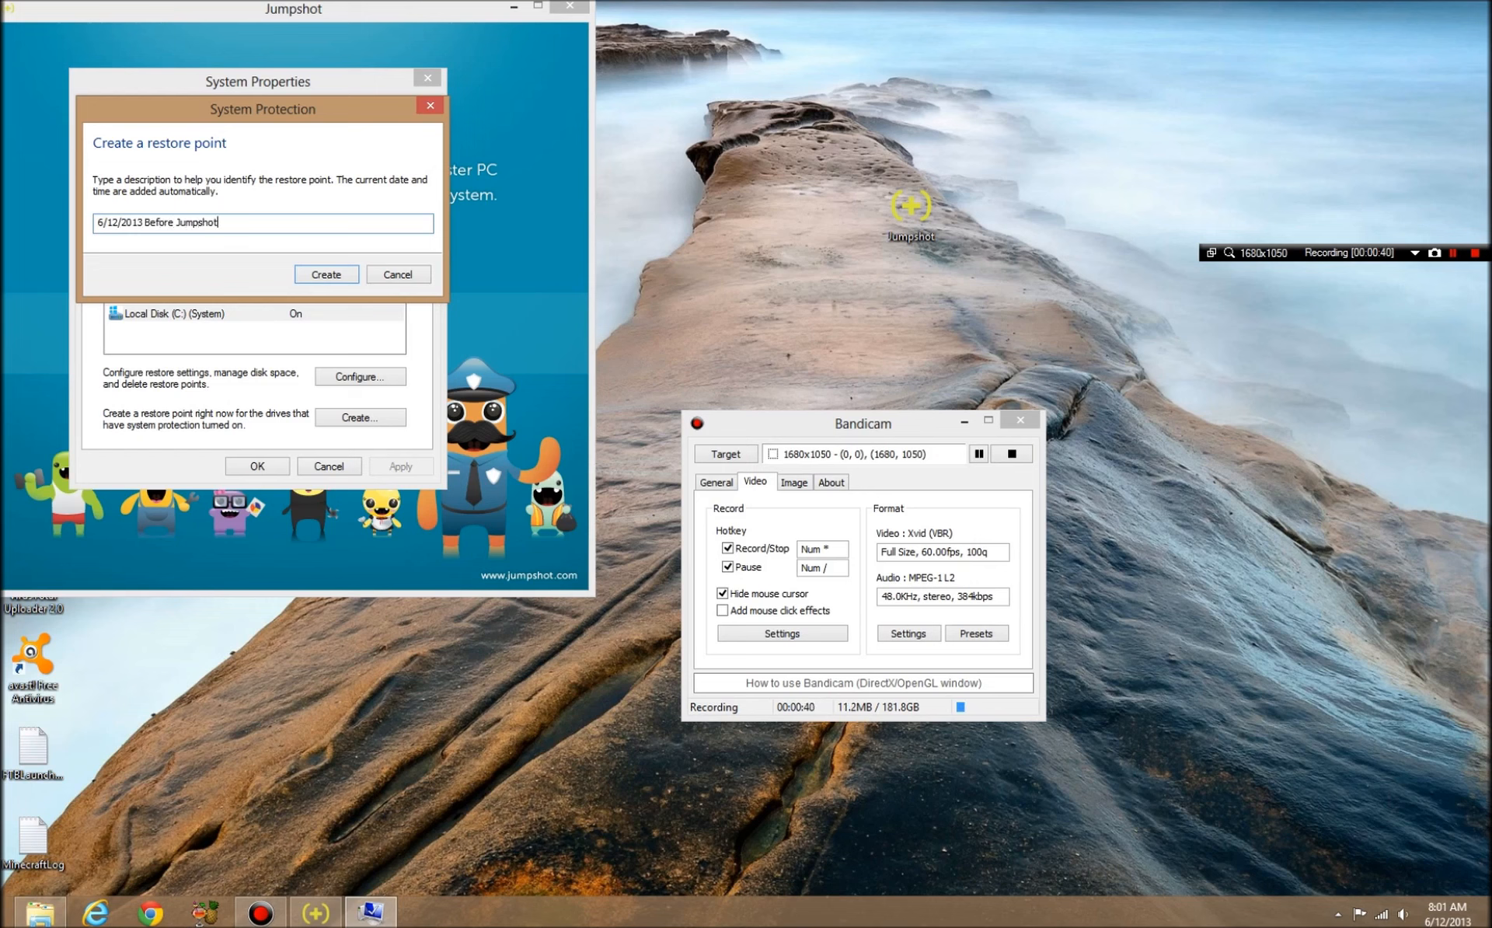
left_click(325, 274)
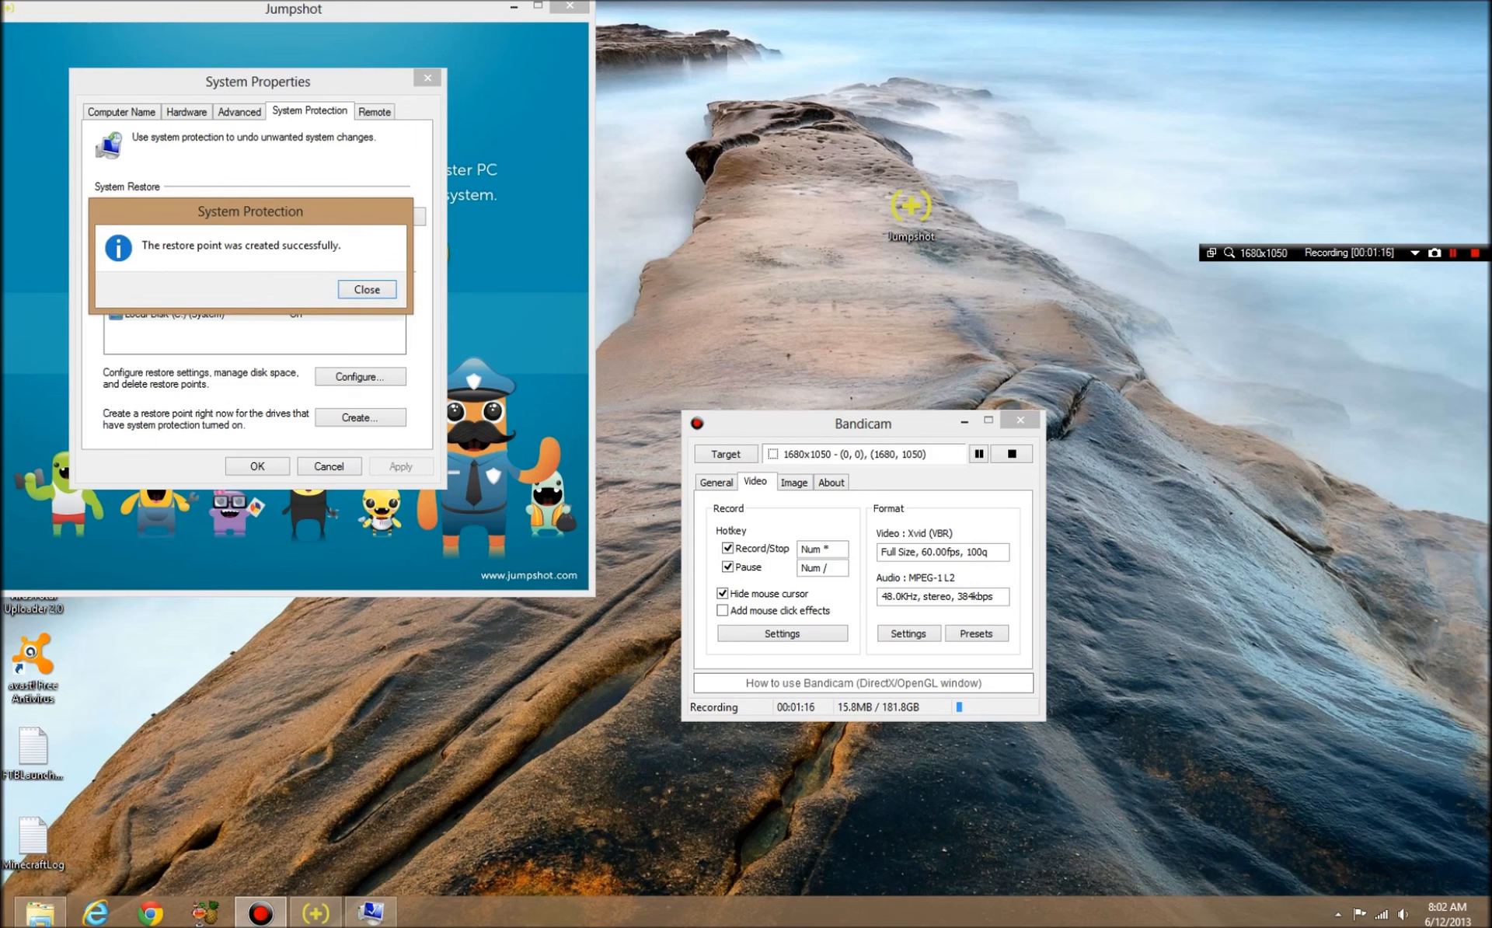
left_click(367, 289)
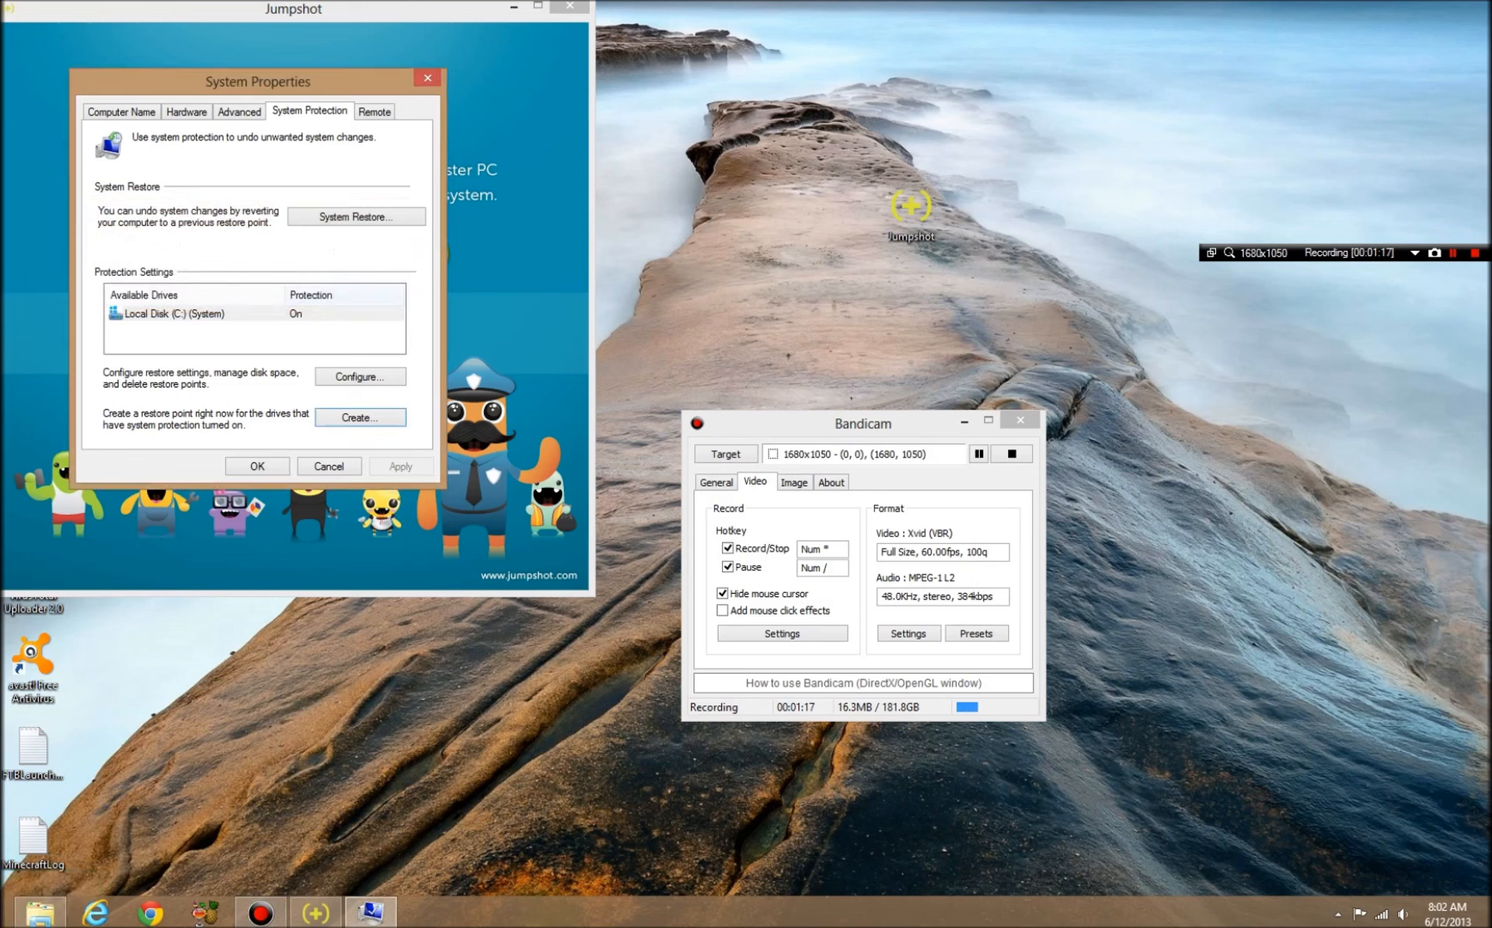